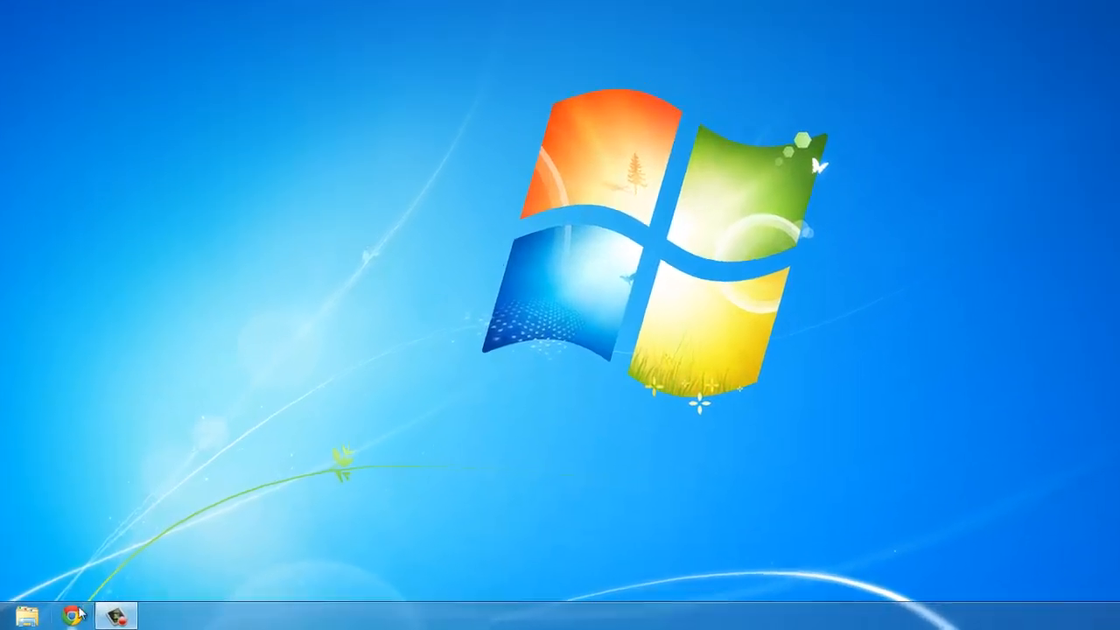
Reach hwbot.org's benchmark list in Chrome and download HWBOT Prime from its row
{"action": "left_click", "coordinate": [54, 613]}
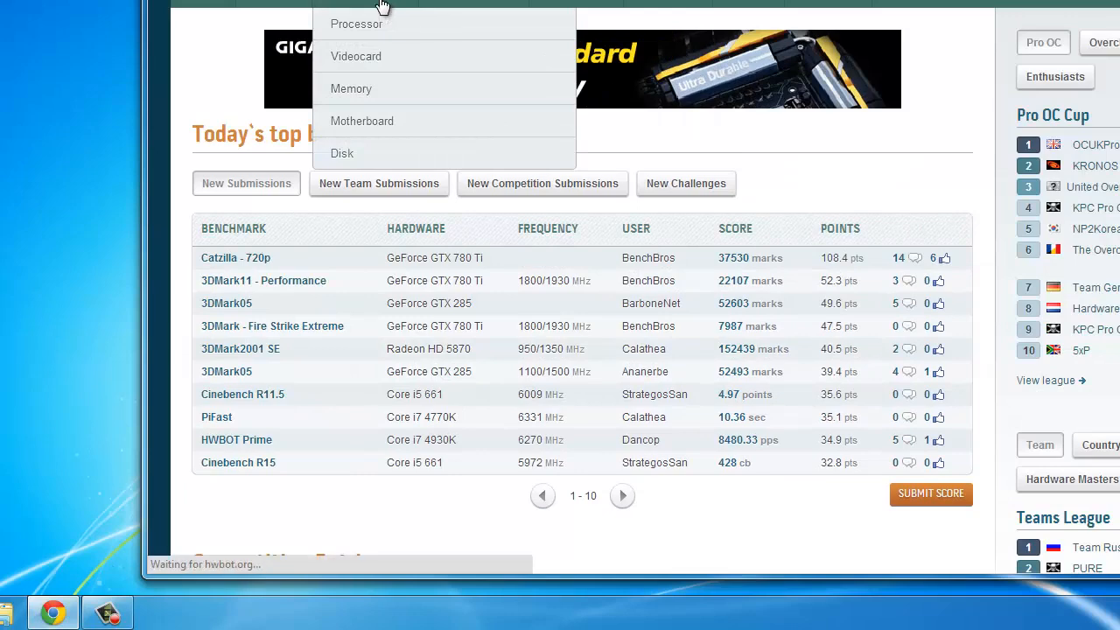
{"action": "left_click", "coordinate": [357, 25]}
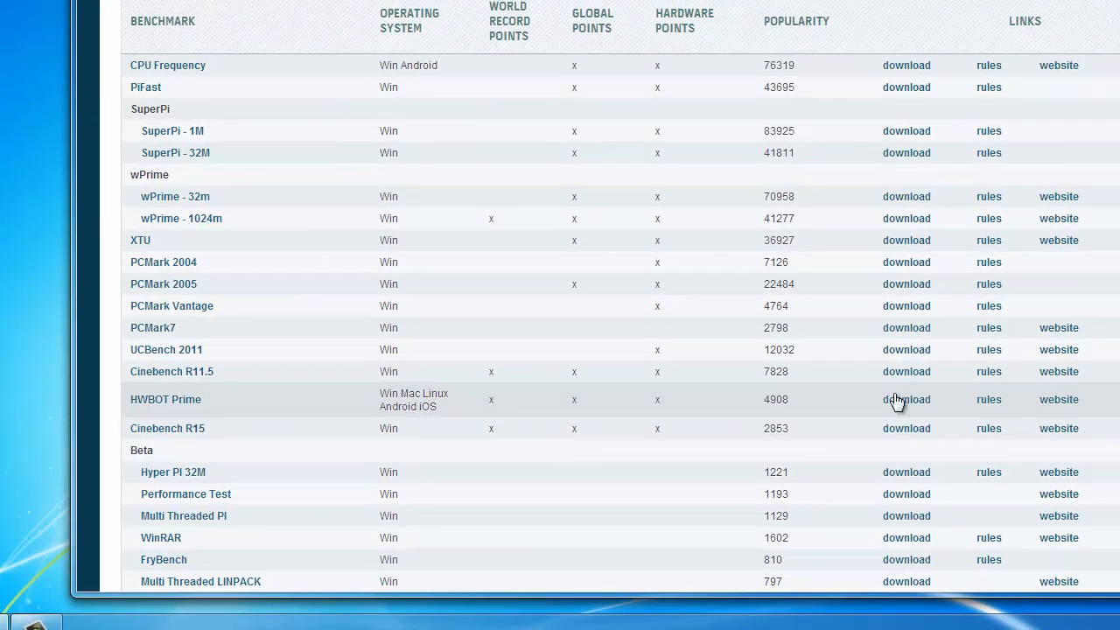
{"action": "left_click", "coordinate": [907, 399]}
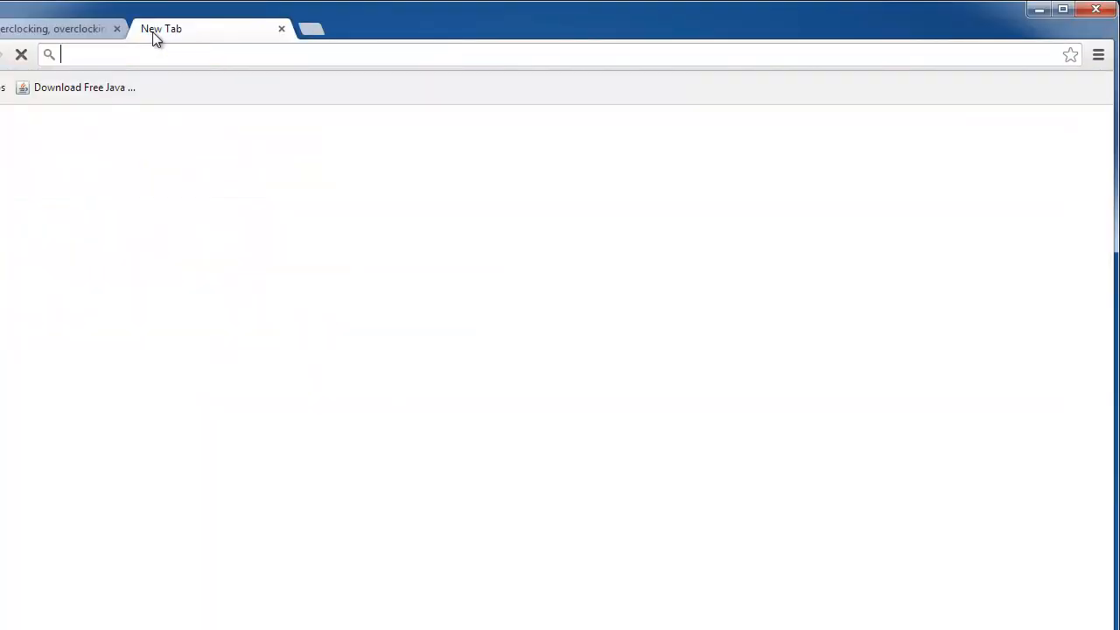
Download the Java for Windows installer from Java.com, agreeing to its terms
{"action": "left_click", "coordinate": [84, 87]}
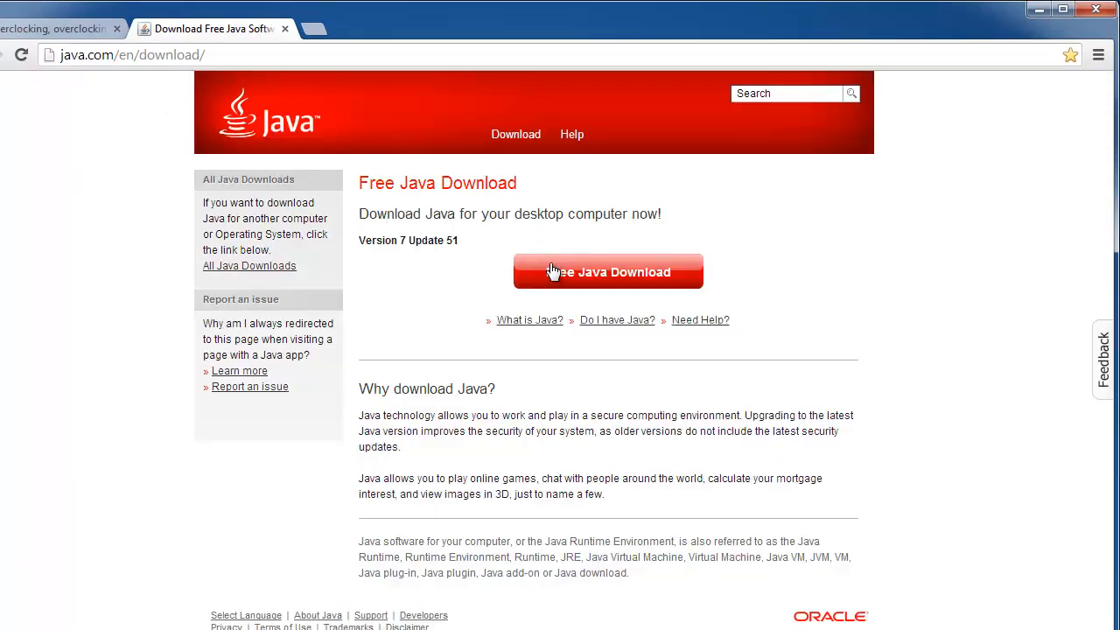
{"action": "left_click", "coordinate": [609, 271]}
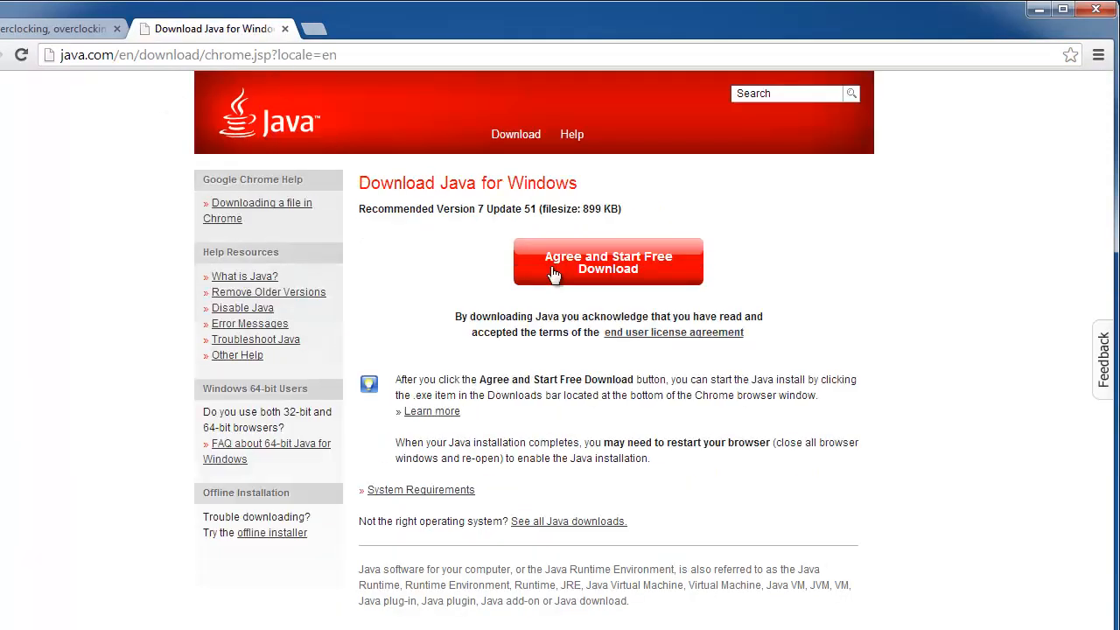
{"action": "left_click", "coordinate": [609, 260]}
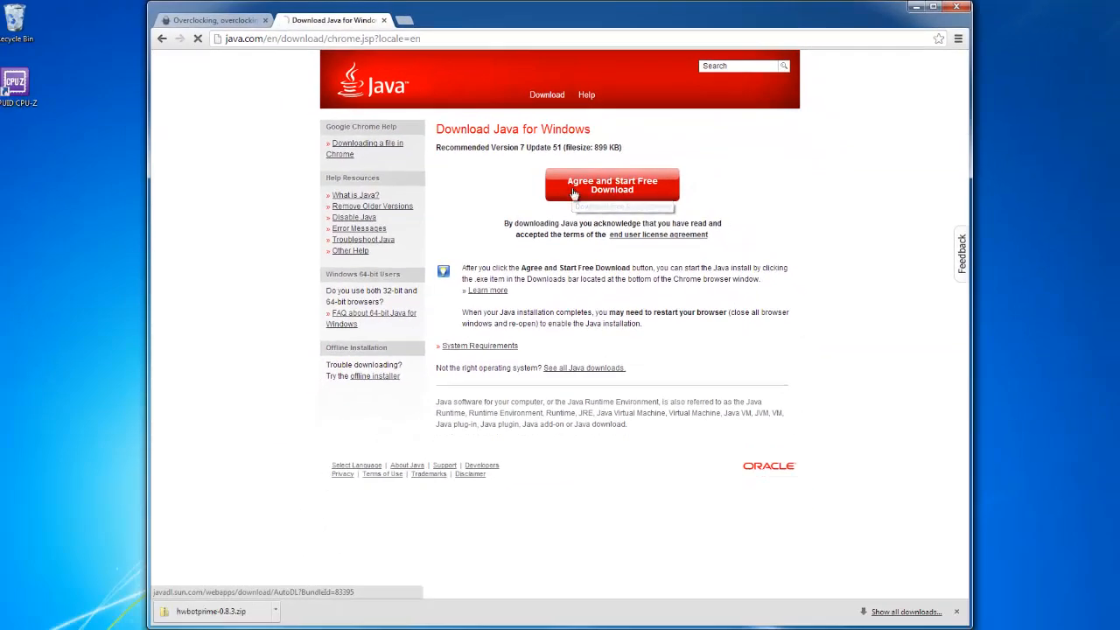
{"action": "left_click", "coordinate": [613, 186]}
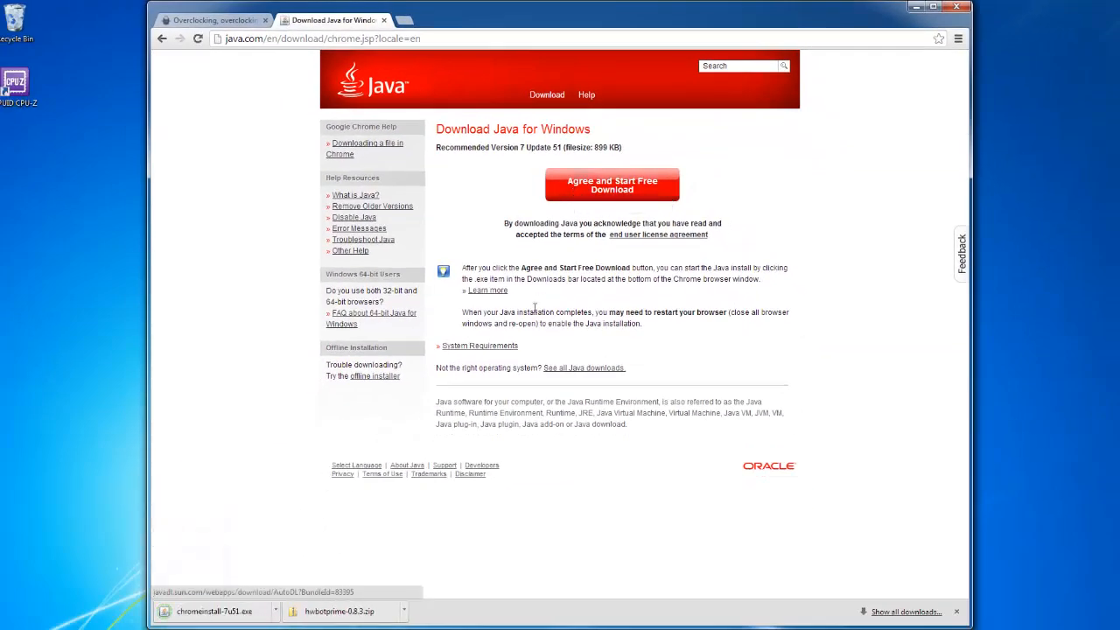
Locate the hwbotprime-0.8.3 zip in the Downloads folder and open it
{"action": "left_click", "coordinate": [403, 611]}
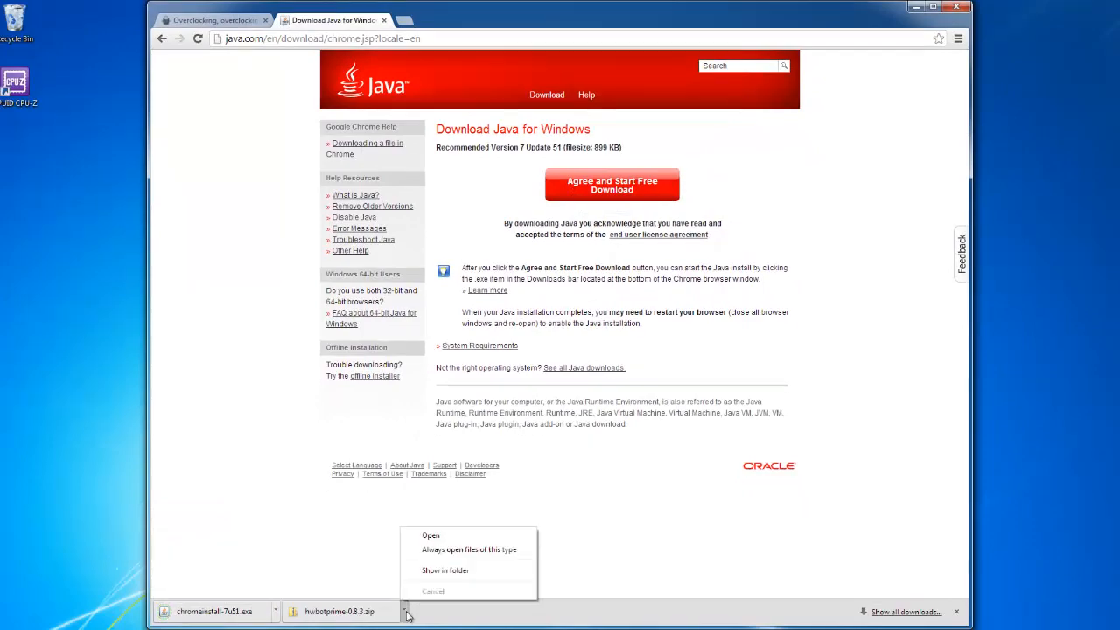
{"action": "mouse_move", "coordinate": [445, 571]}
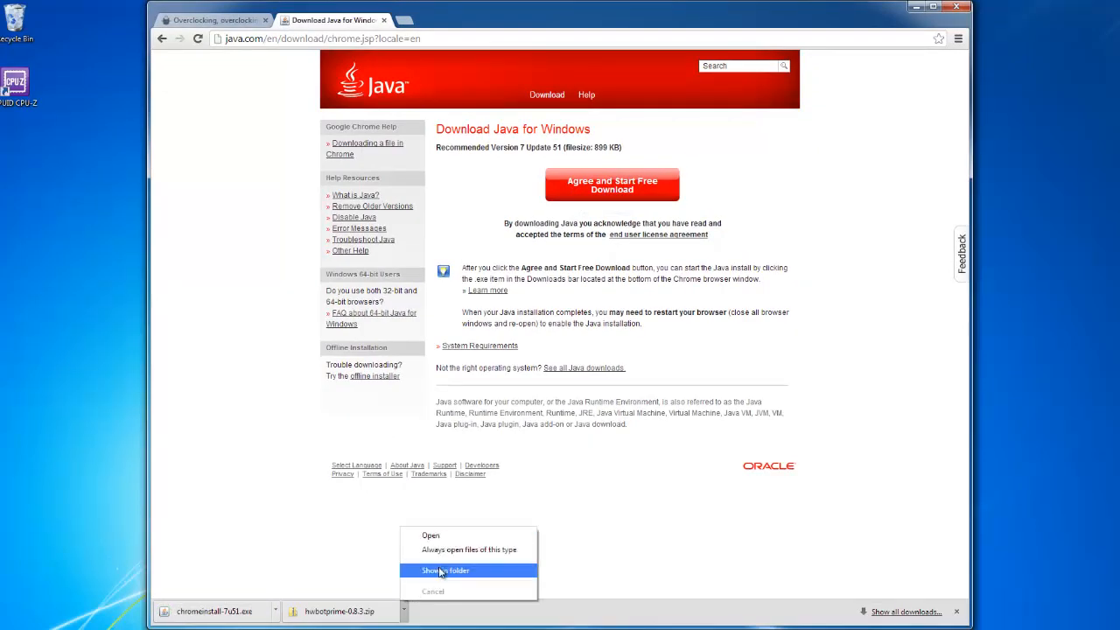
{"action": "left_click", "coordinate": [444, 571]}
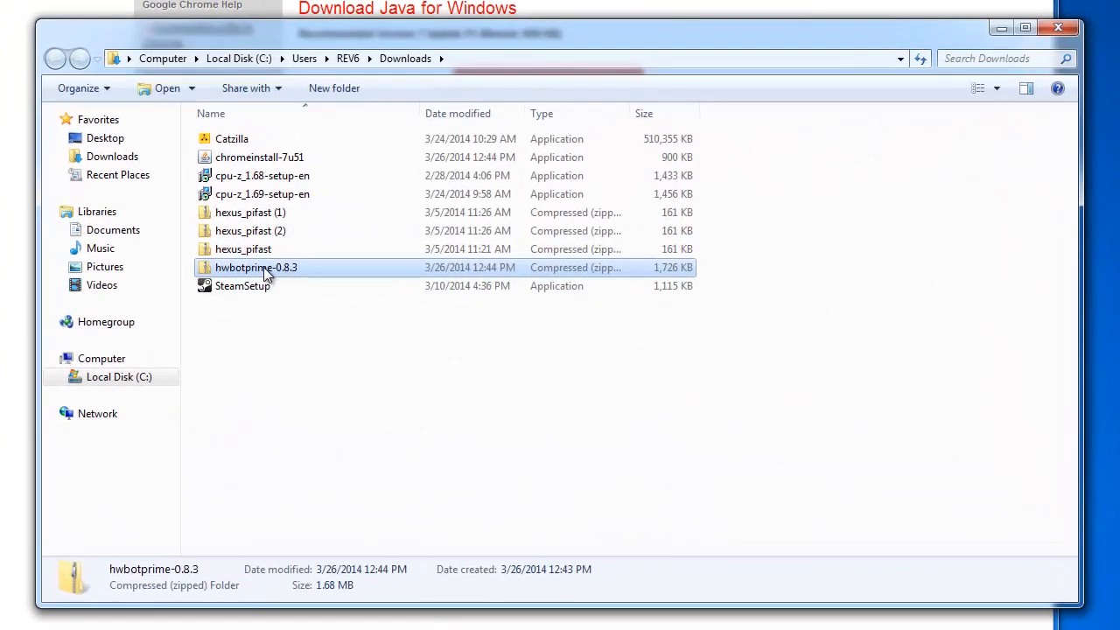
{"action": "double_click", "coordinate": [255, 266]}
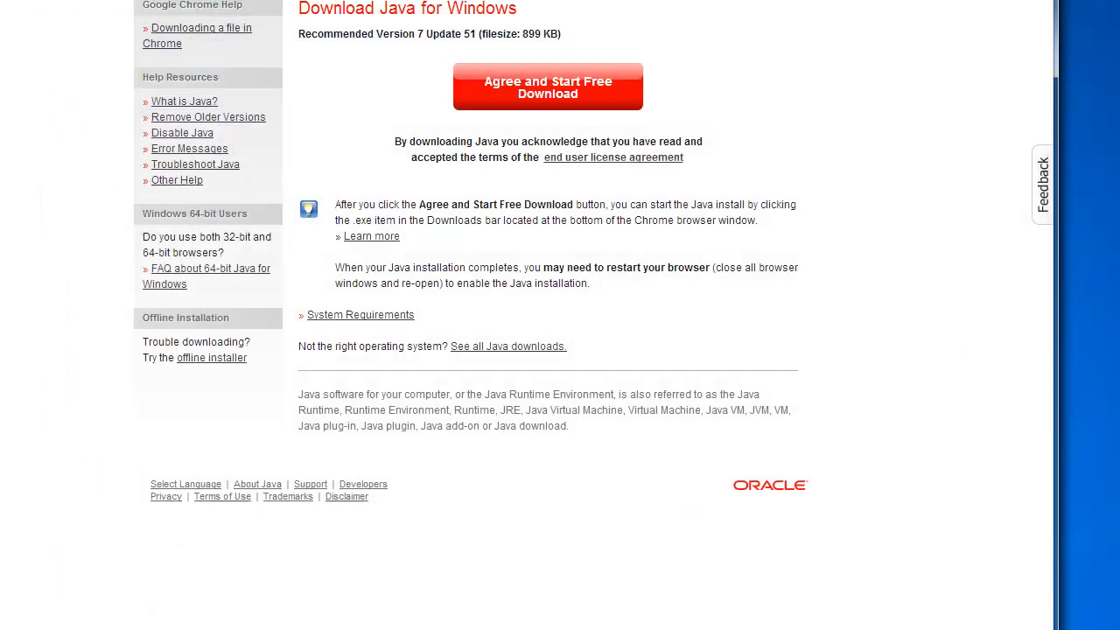
Run chromeinstall-7u51.exe, install Java to completion and finish with its verification page
{"action": "left_click", "coordinate": [546, 86]}
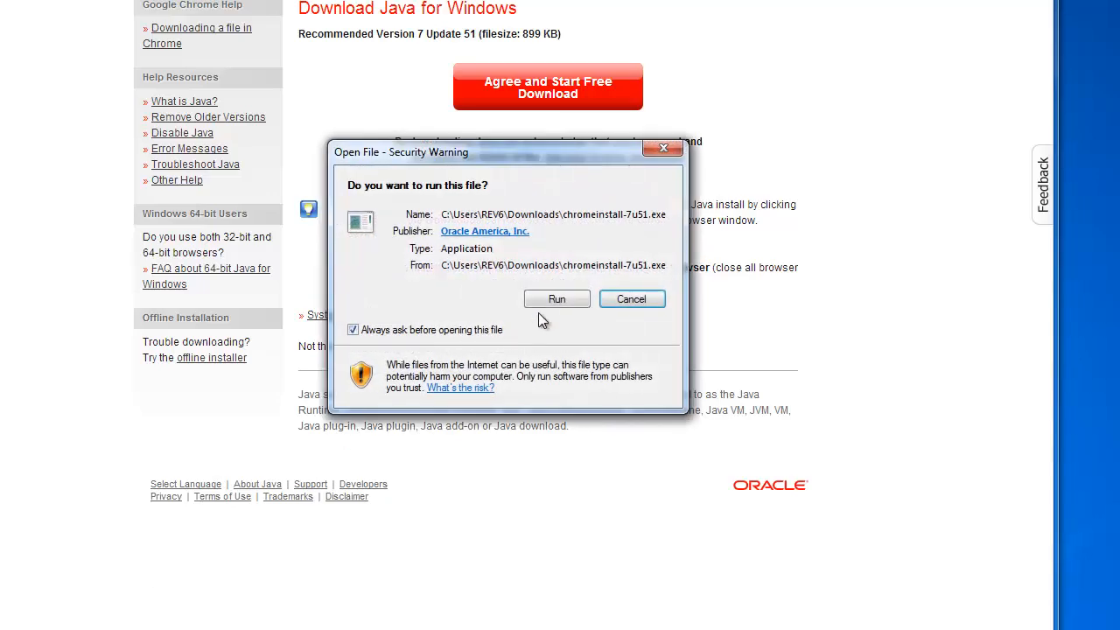
{"action": "left_click", "coordinate": [556, 297]}
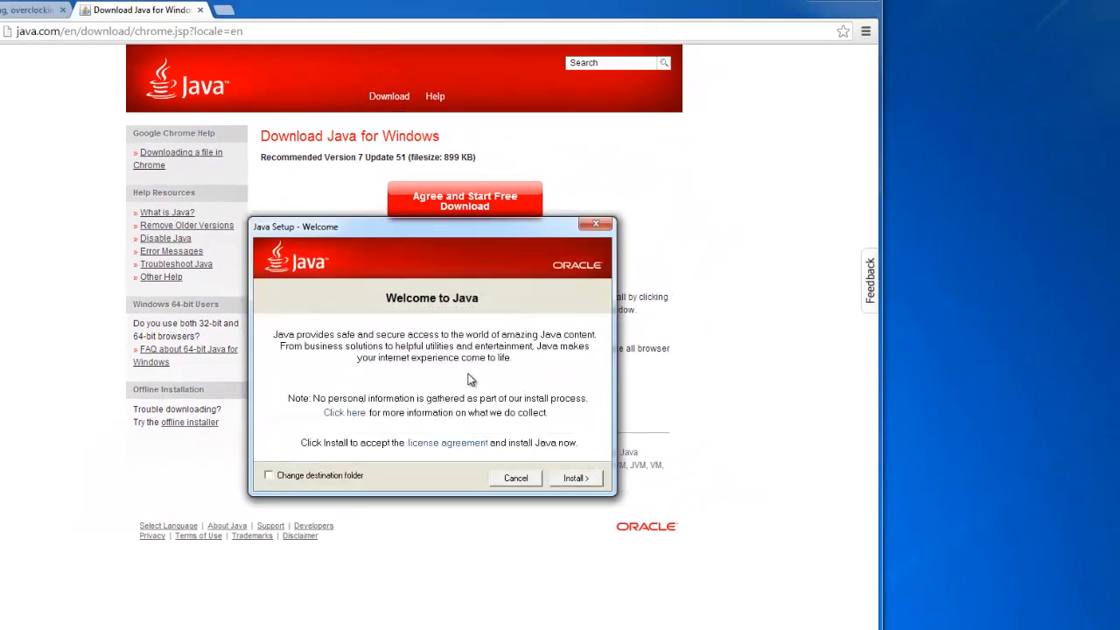
{"action": "left_click", "coordinate": [574, 478]}
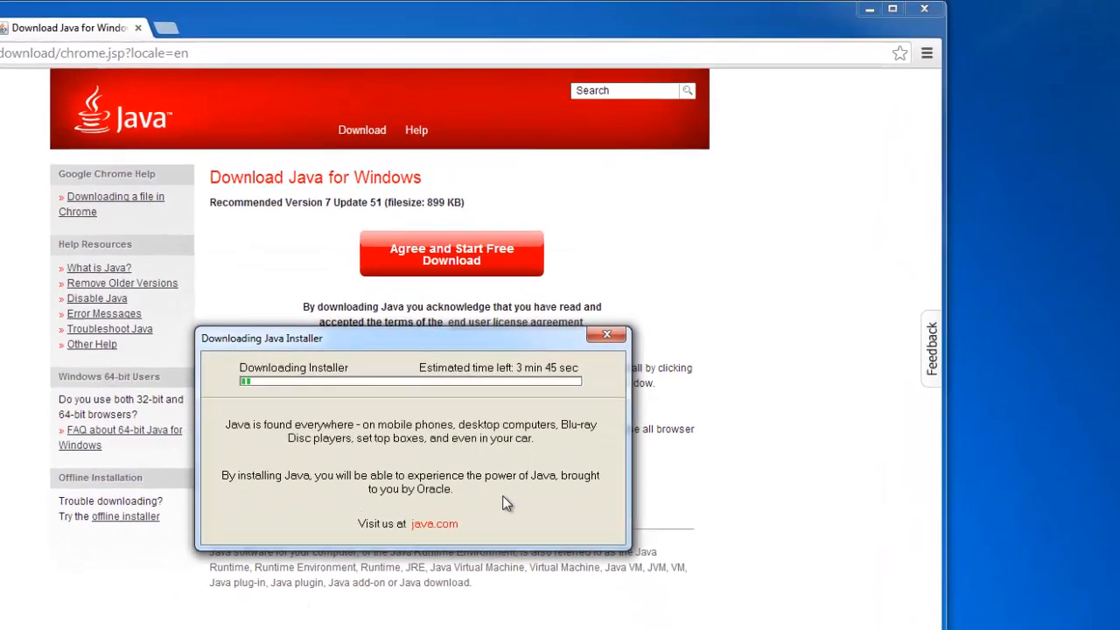
{"action": "left_click", "coordinate": [623, 334]}
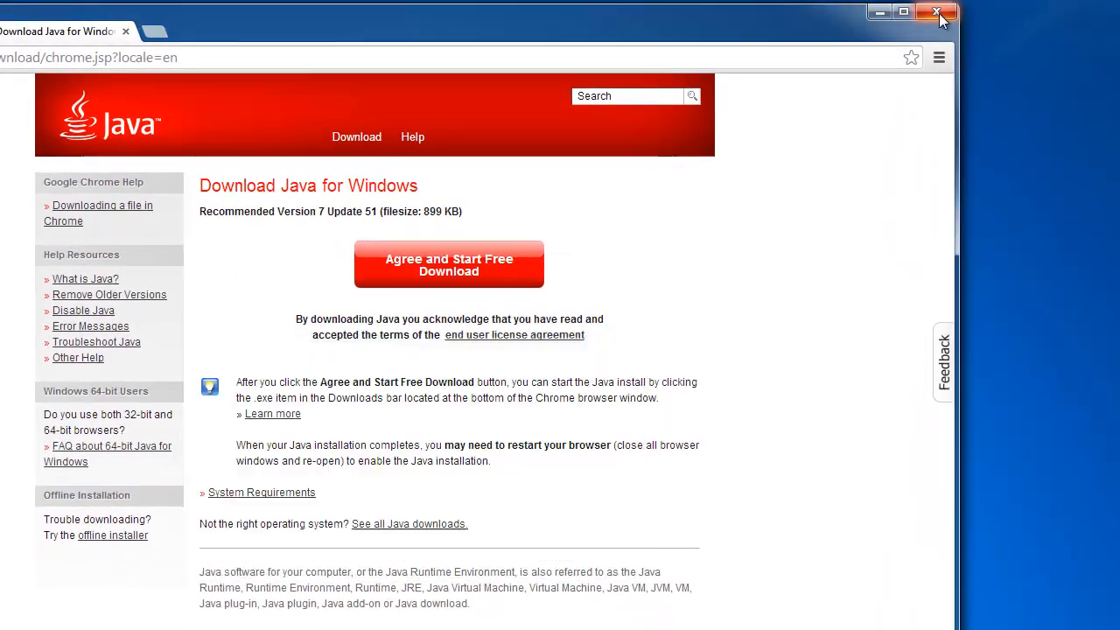
{"action": "left_click", "coordinate": [448, 265]}
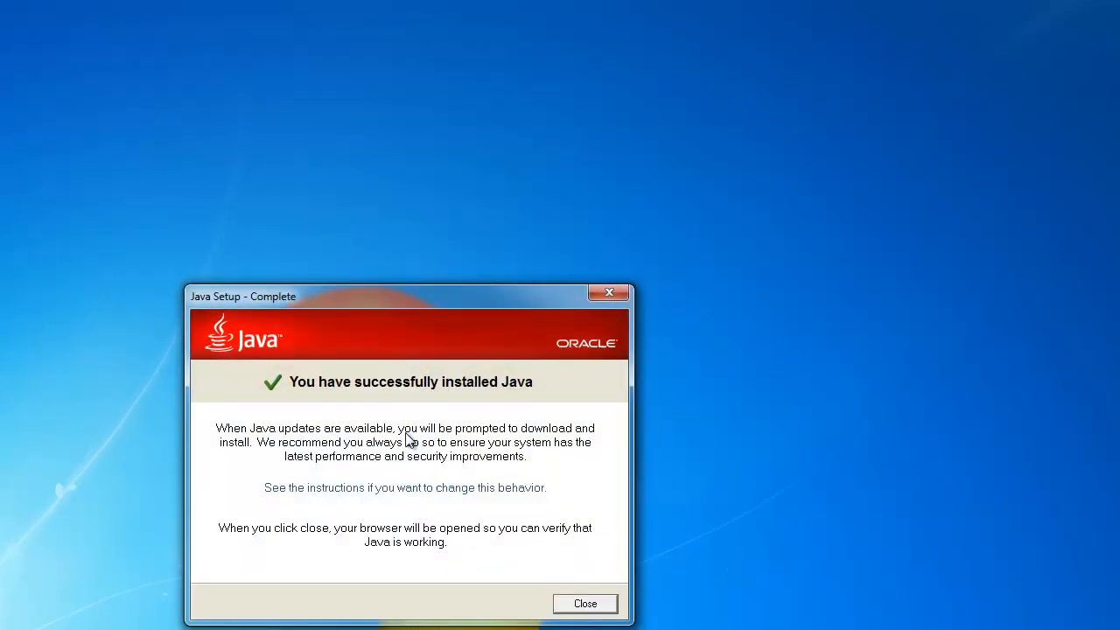
{"action": "left_click", "coordinate": [585, 602]}
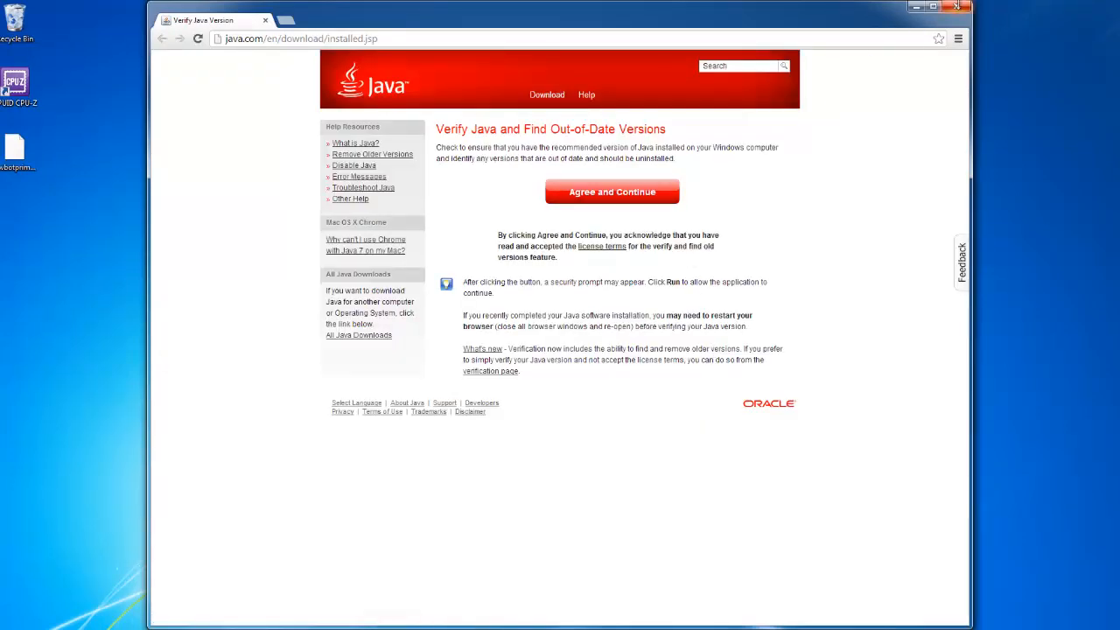
Launch HWBOT Prime from the desktop and run the Quick Benchmark, scoring 4963.11 primes per second
{"action": "left_click", "coordinate": [958, 7]}
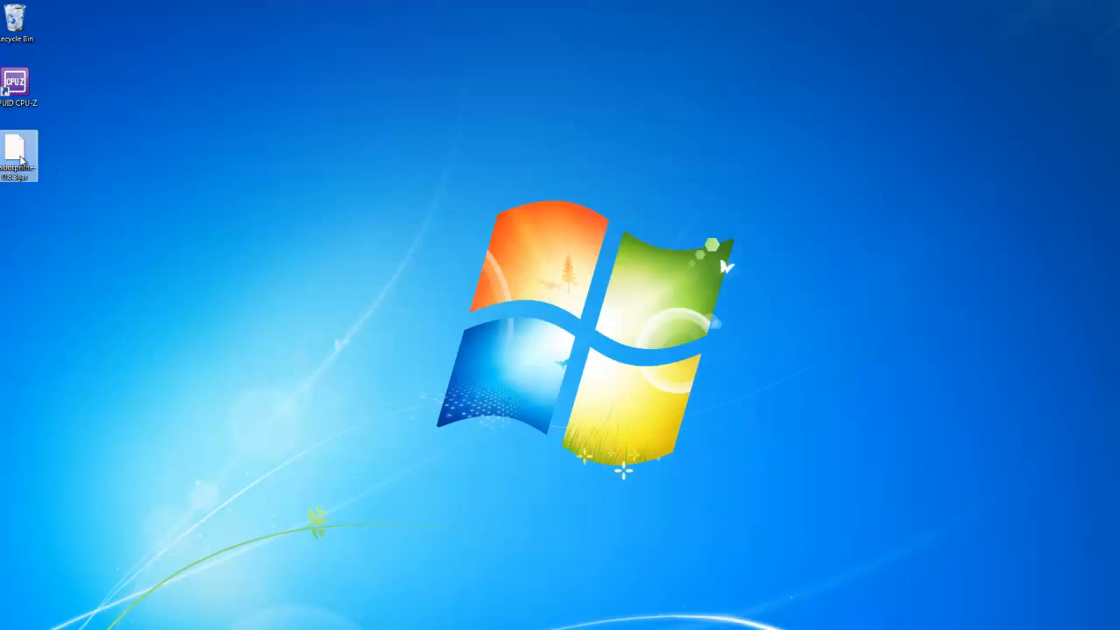
{"action": "double_click", "coordinate": [16, 149]}
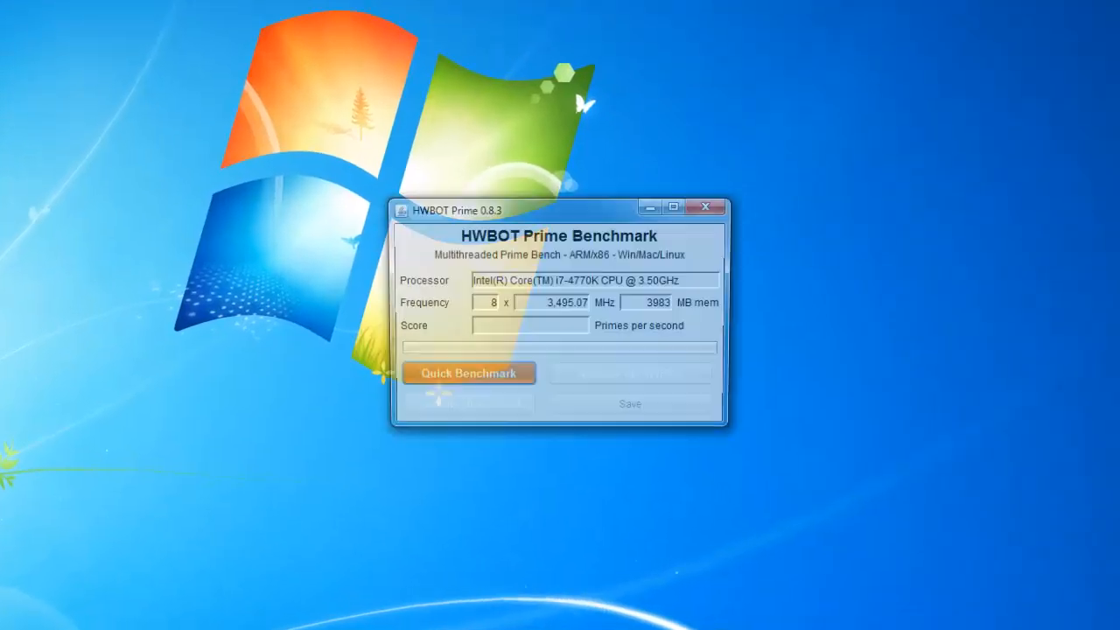
{"action": "left_click", "coordinate": [470, 376]}
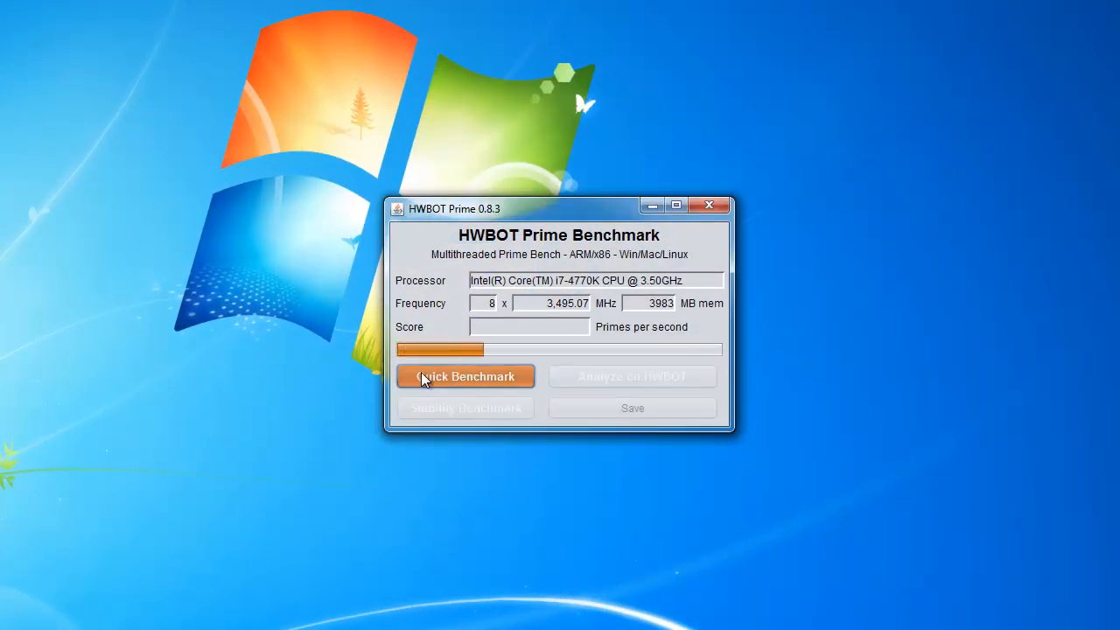
{"action": "left_click", "coordinate": [466, 376]}
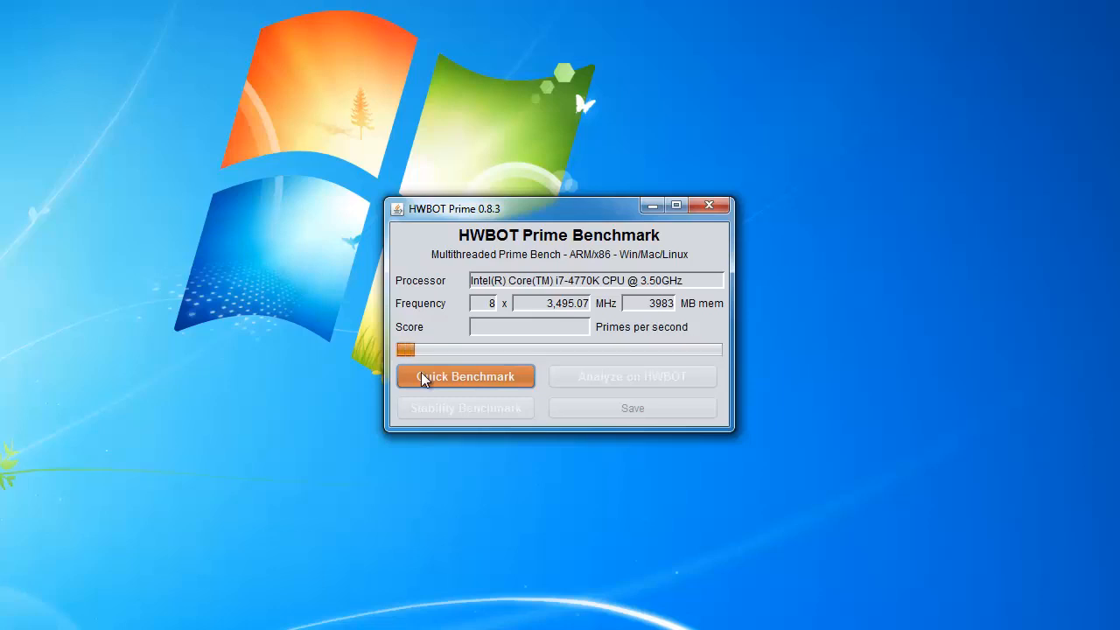
{"action": "left_click", "coordinate": [466, 375]}
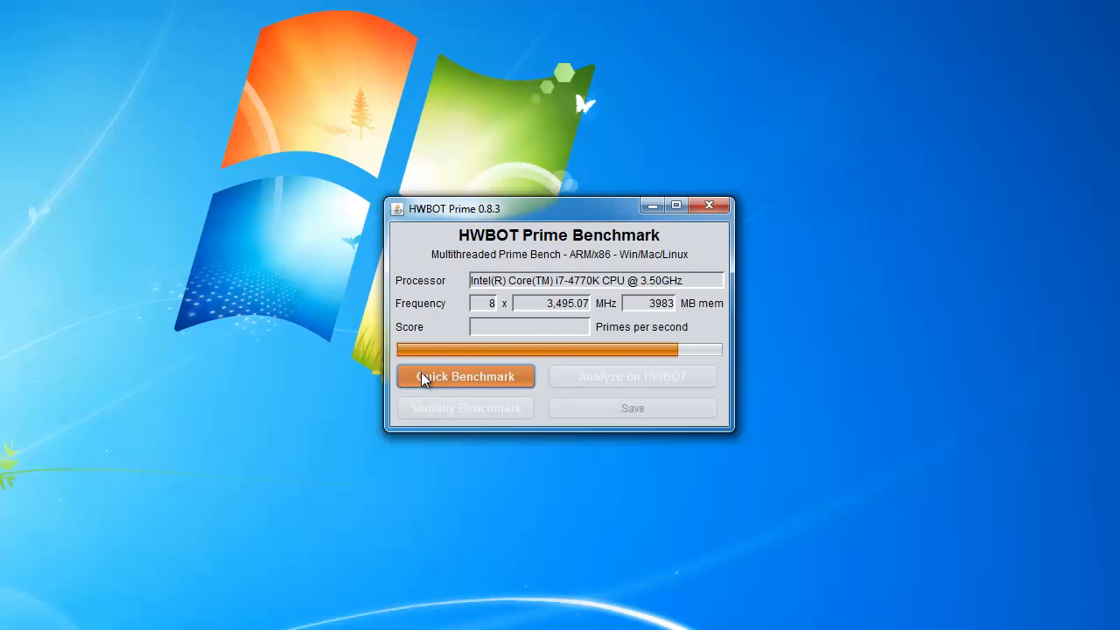
{"action": "left_click", "coordinate": [466, 376]}
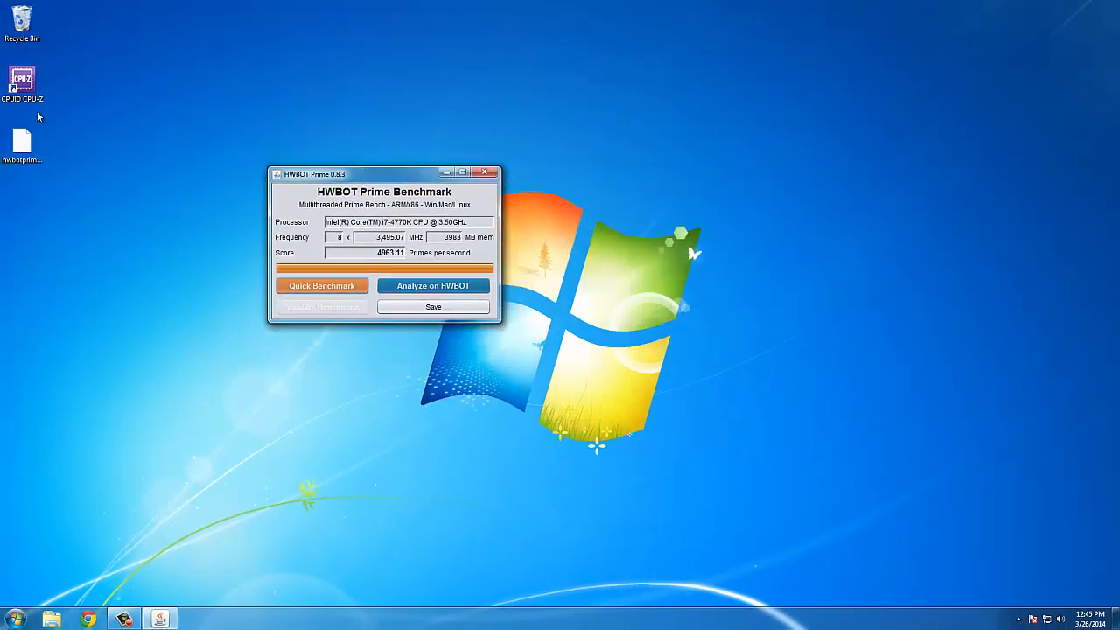
Arrange CPU-Z windows with processor, mainboard, memory and SPD details beside the 4963.11 score
{"action": "double_click", "coordinate": [21, 80]}
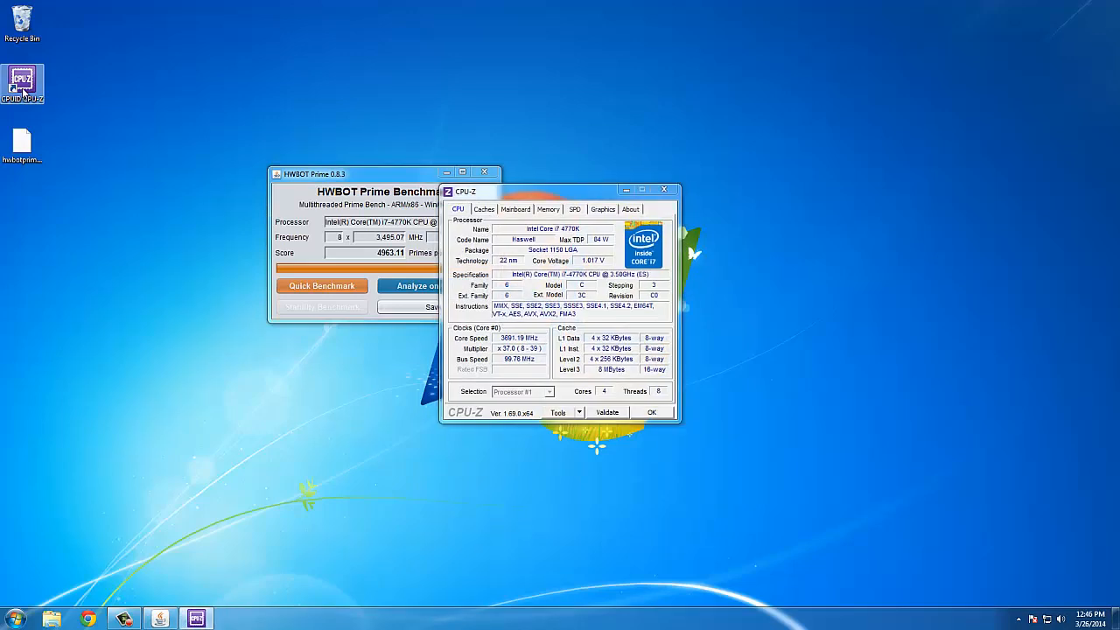
{"action": "left_click_drag", "start_coordinate": [560, 191], "coordinate": [599, 94]}
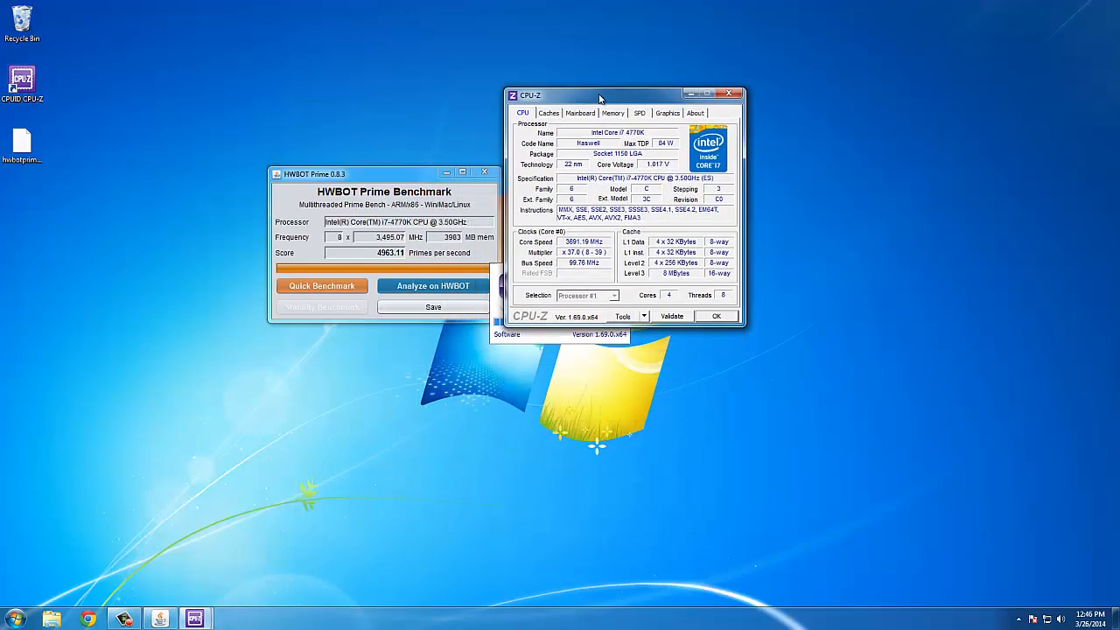
{"action": "left_click_drag", "start_coordinate": [599, 96], "coordinate": [595, 91]}
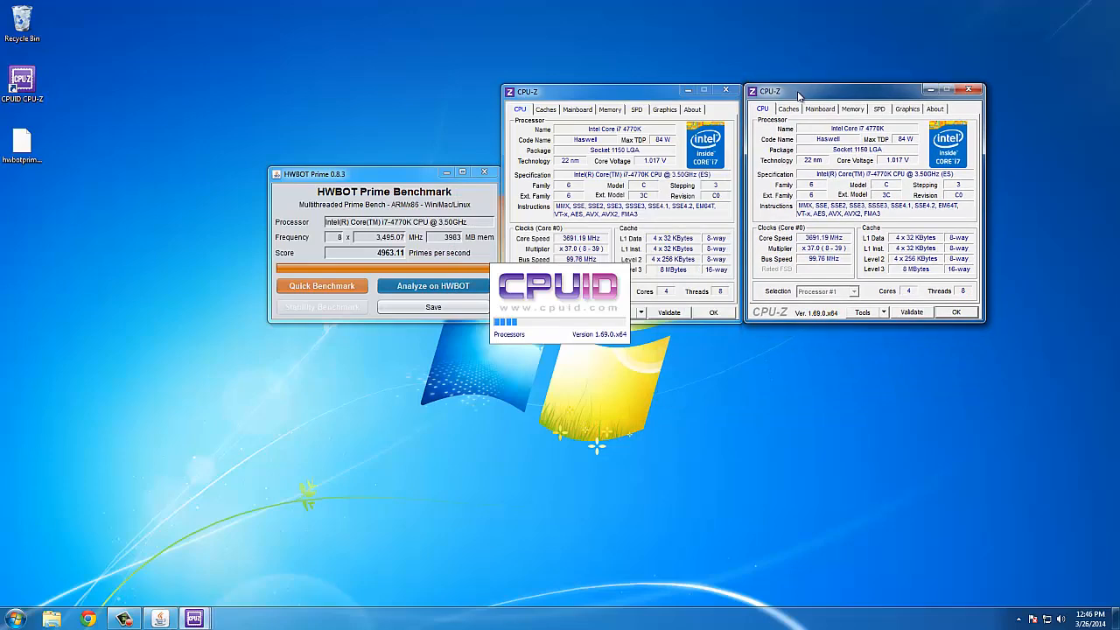
{"action": "left_click", "coordinate": [819, 108]}
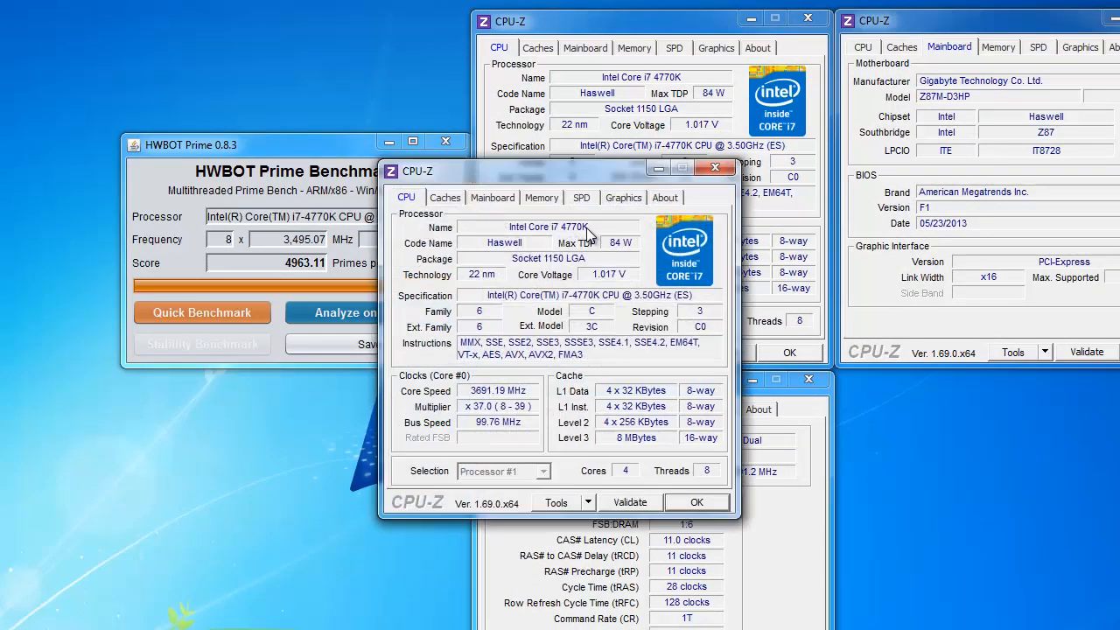
{"action": "left_click", "coordinate": [581, 196]}
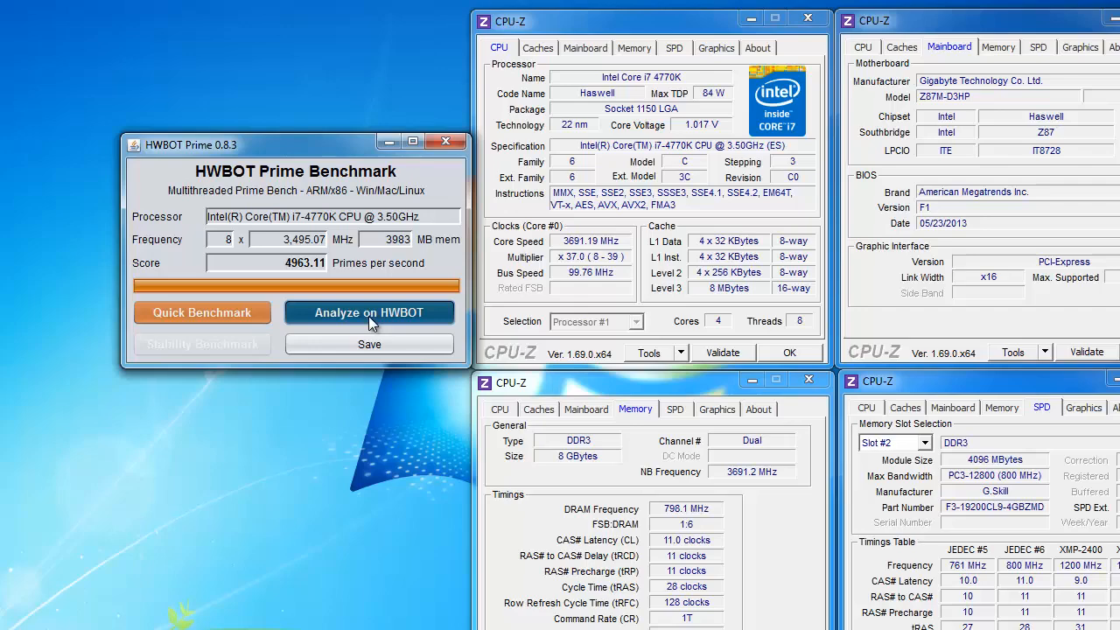
Analyze the 4963.11 score on HWBOT, opening the prefilled submission form
{"action": "left_click", "coordinate": [369, 311]}
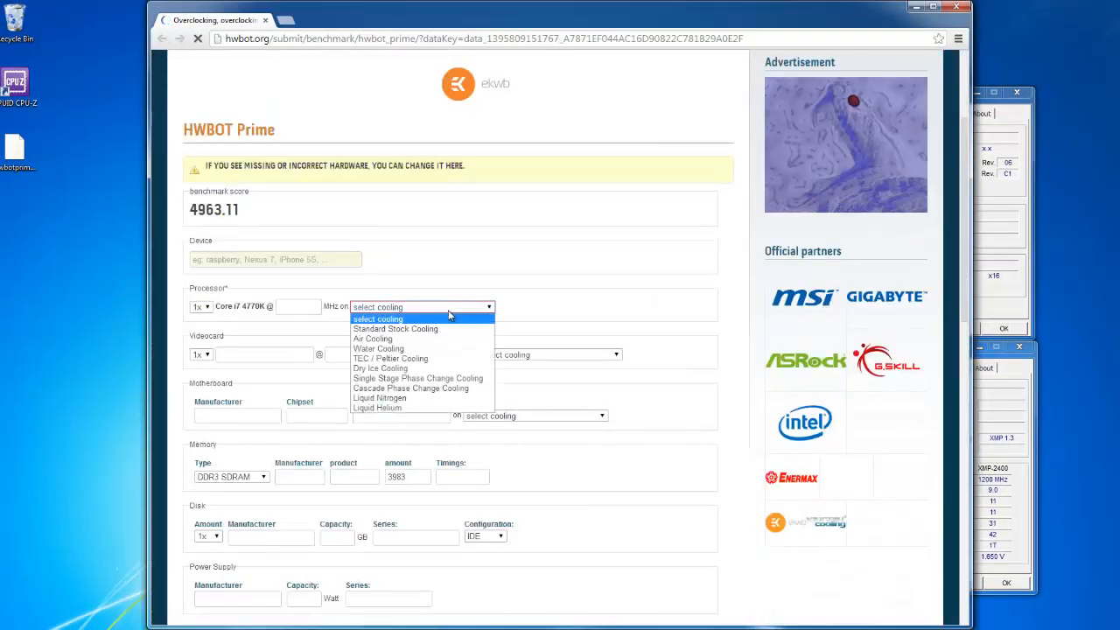
Choose the cooling type, accept the rules and submit the Core i7 4770K result
{"action": "left_click", "coordinate": [372, 340]}
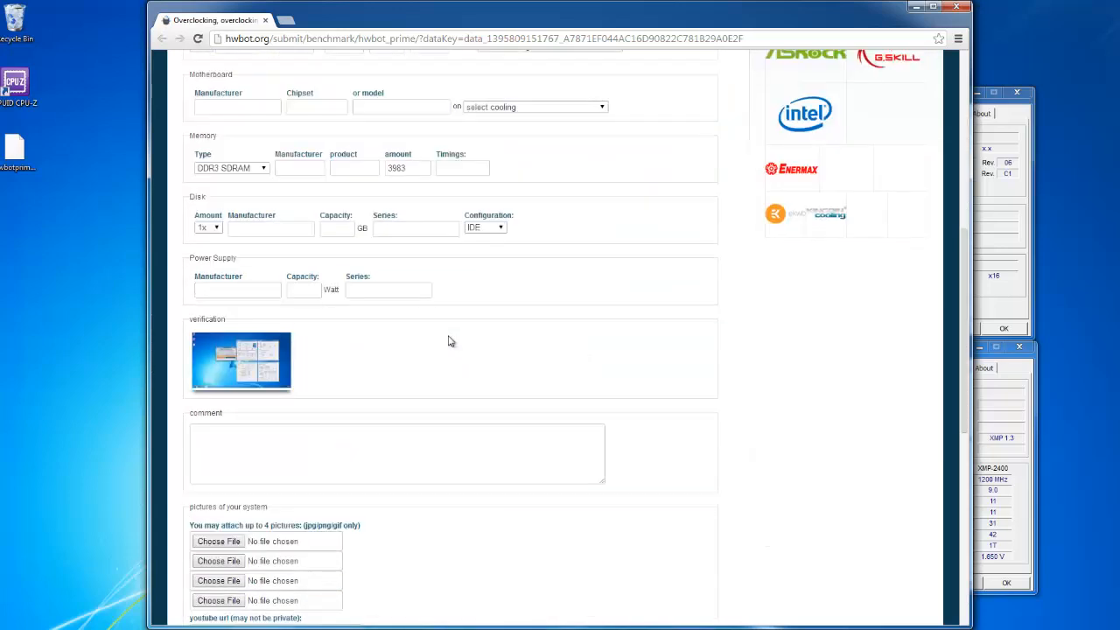
{"action": "scroll", "scroll_direction": "down", "scroll_amount": 3}
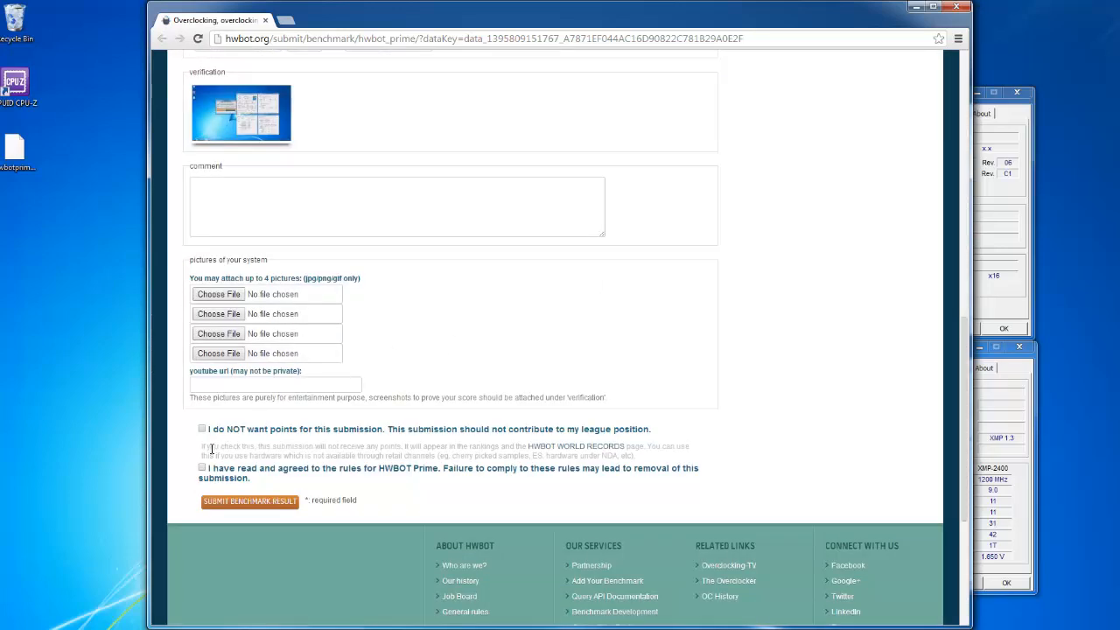
{"action": "left_click", "coordinate": [201, 469]}
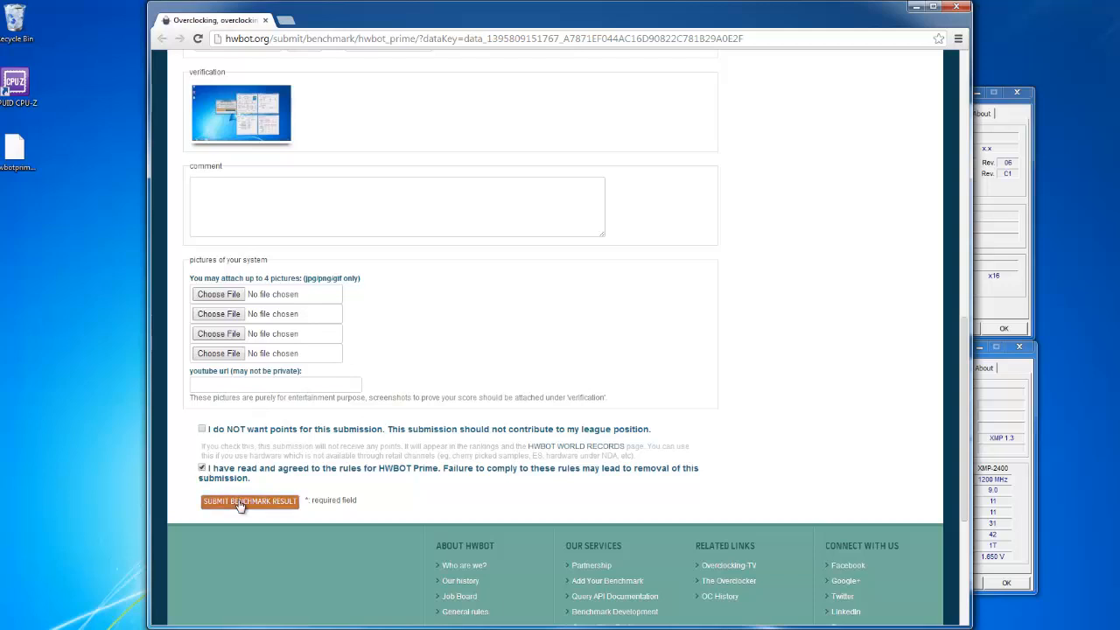
{"action": "left_click", "coordinate": [249, 500]}
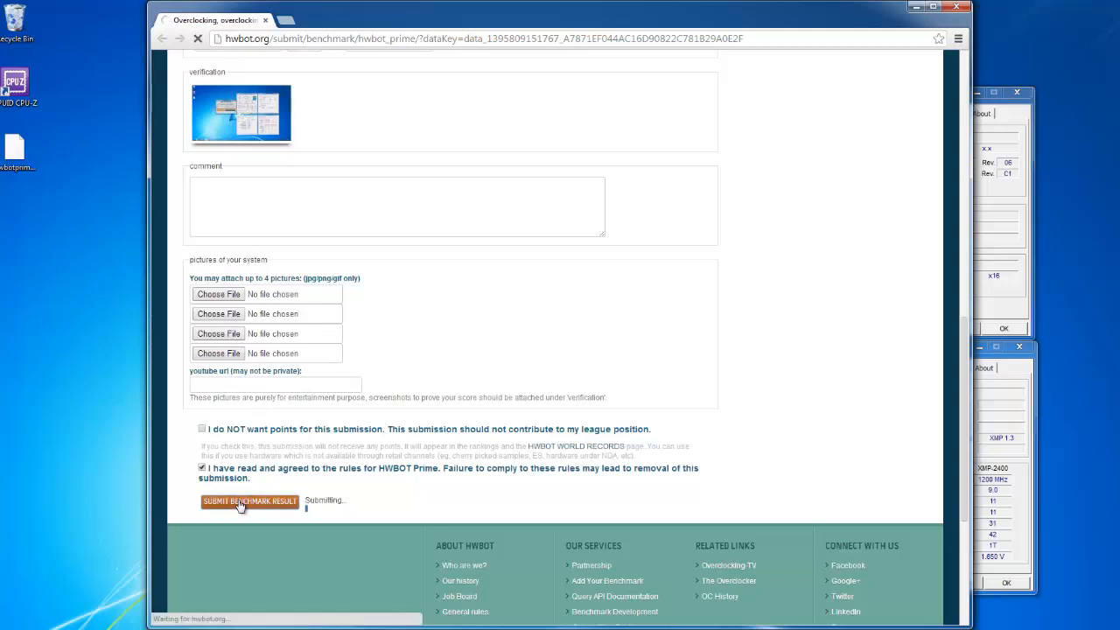
{"action": "left_click", "coordinate": [248, 501]}
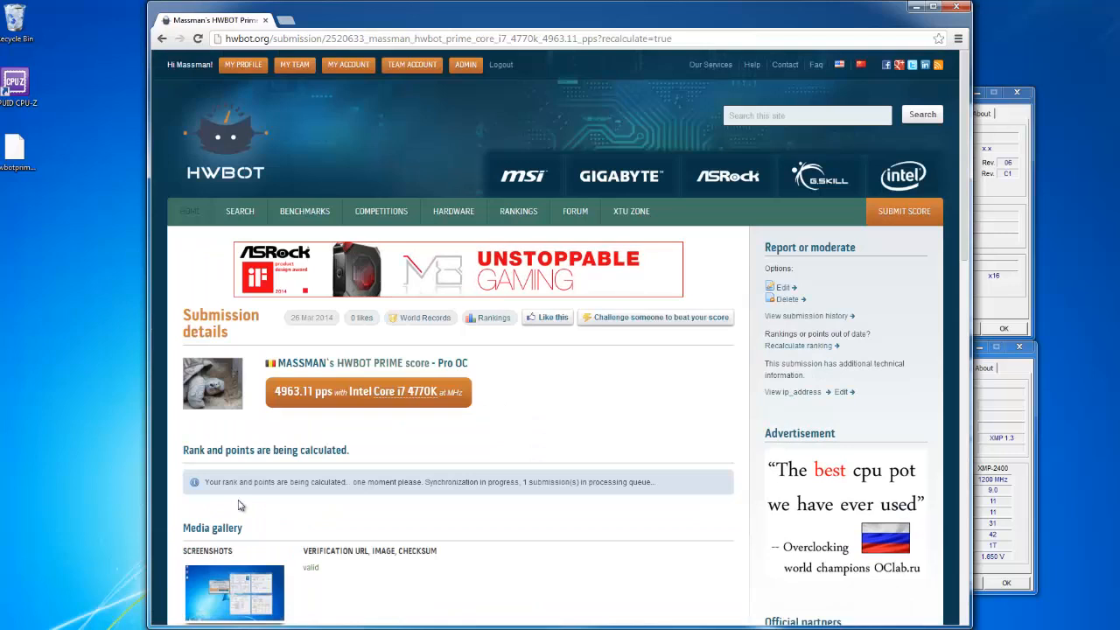